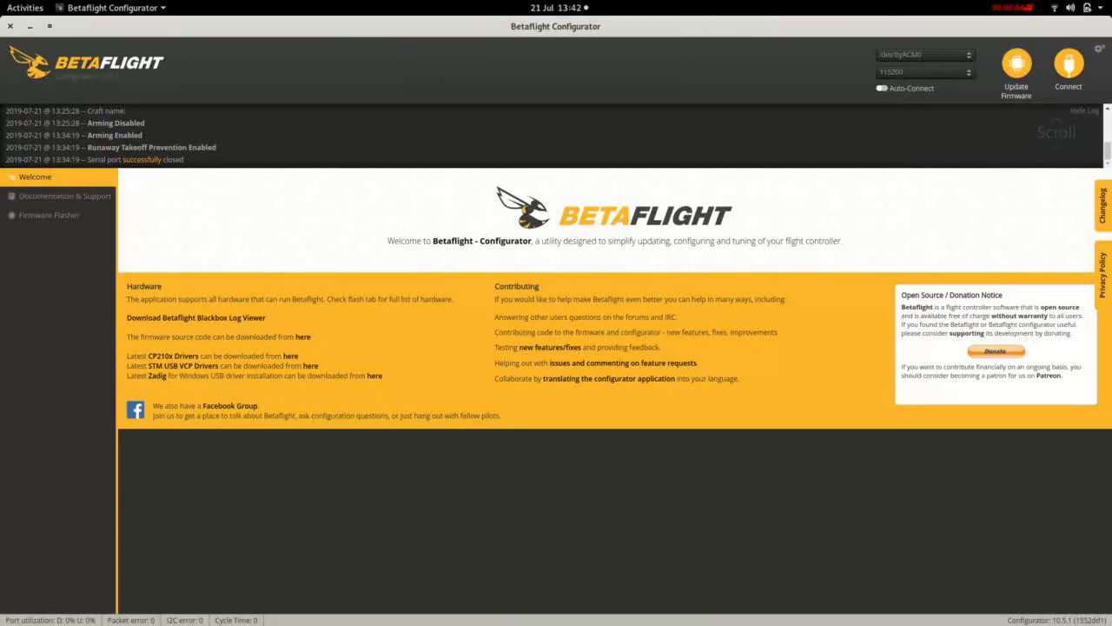
# Step: Connect to the flight controller and bring up its Configuration page with the Quad X mixer
pyautogui.click(1068, 67)
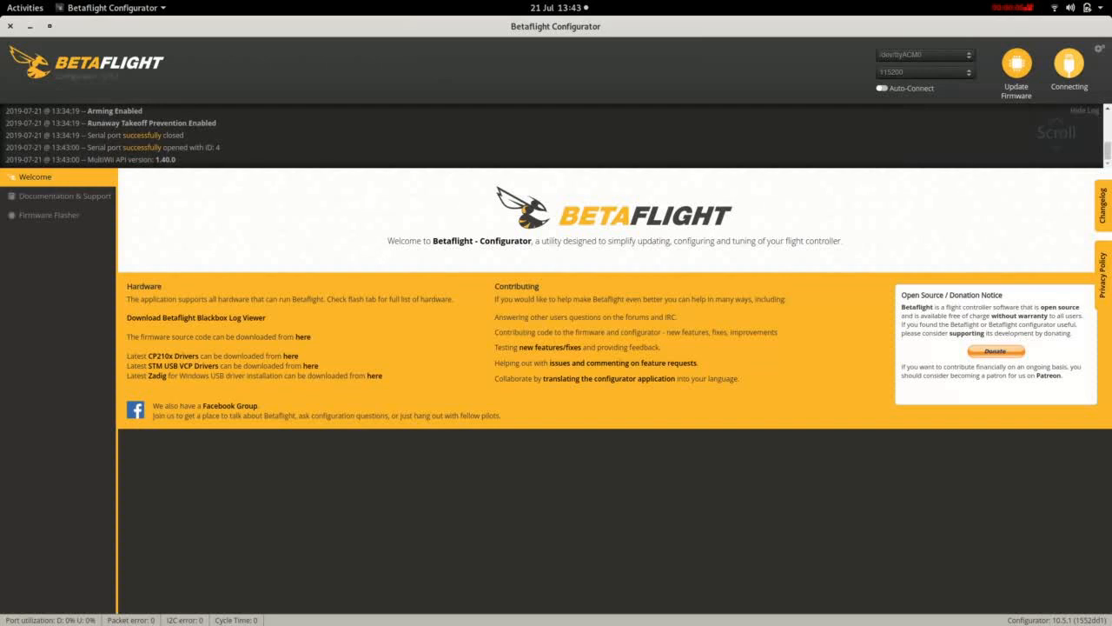
pyautogui.click(1069, 69)
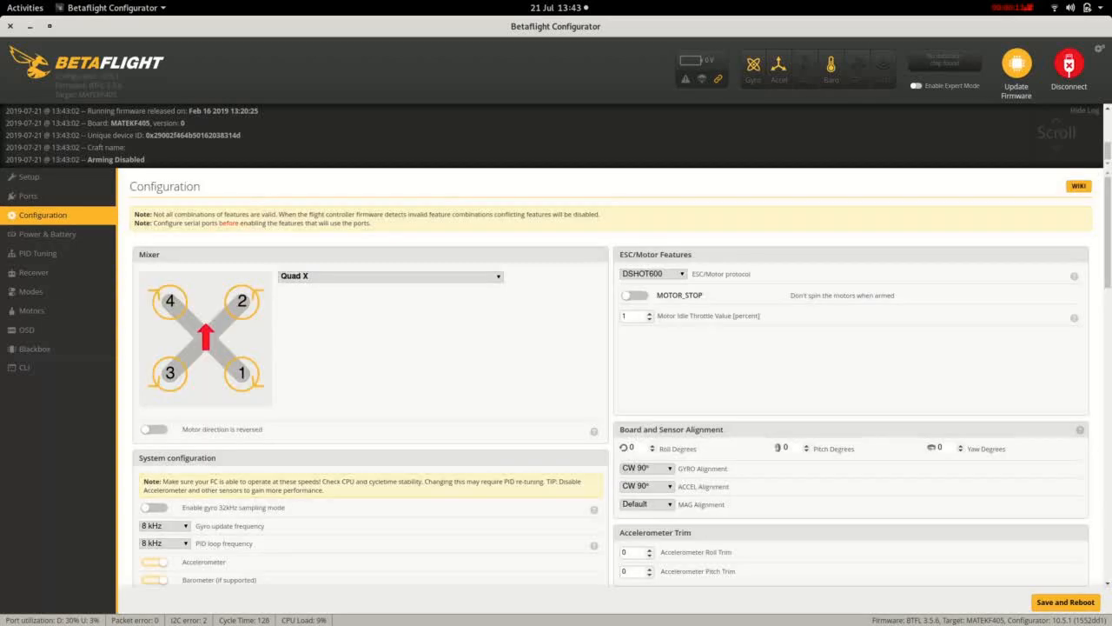
pyautogui.scroll(-3)
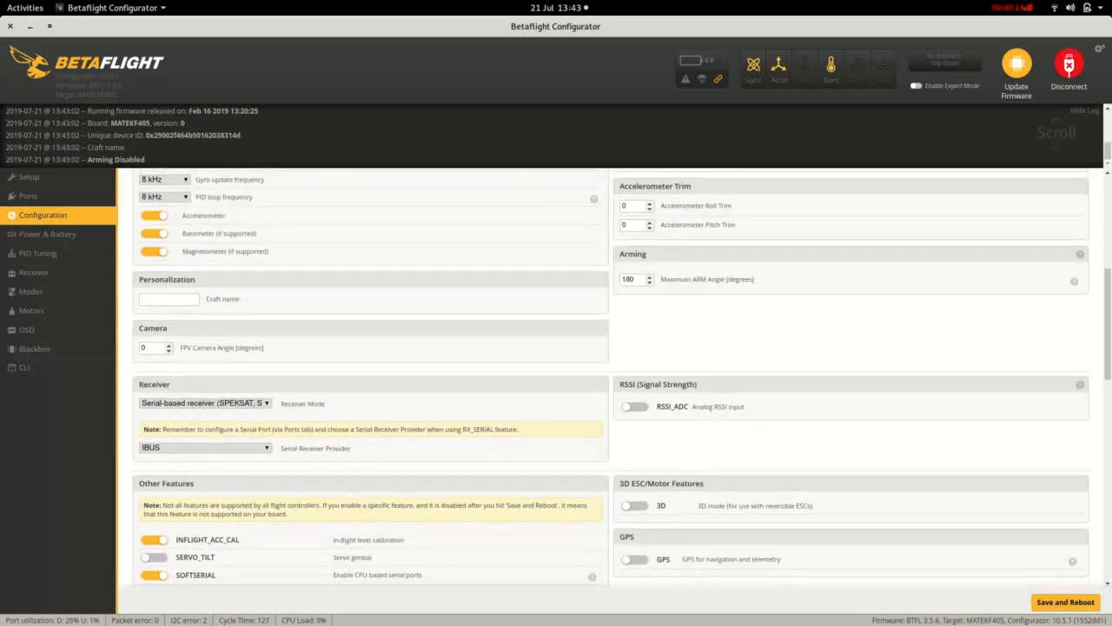
pyautogui.scroll(-3)
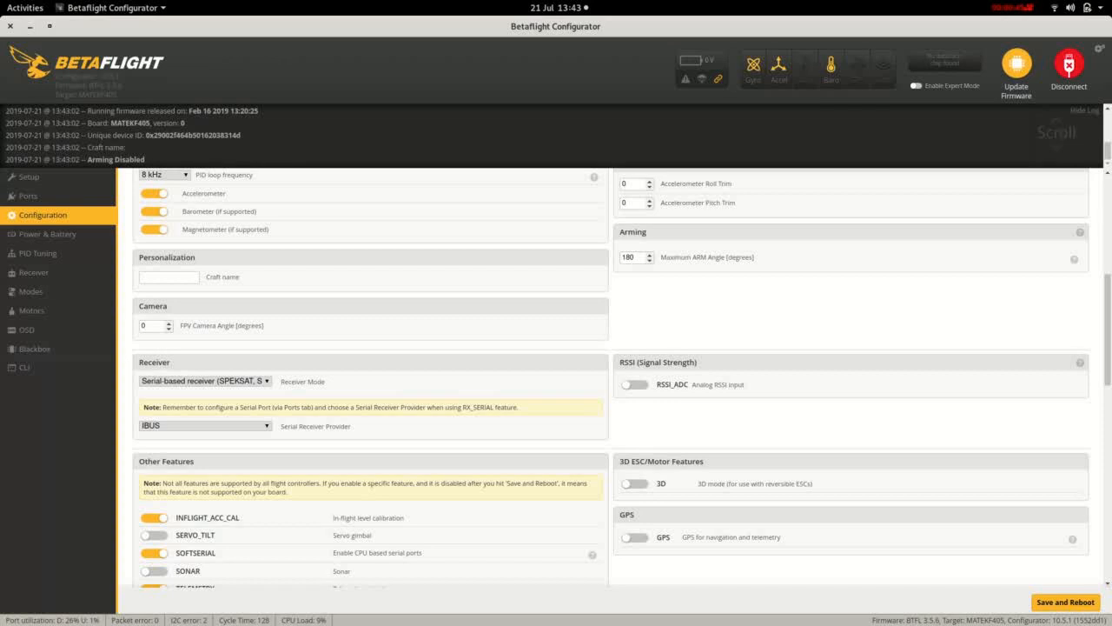
pyautogui.scroll(3)
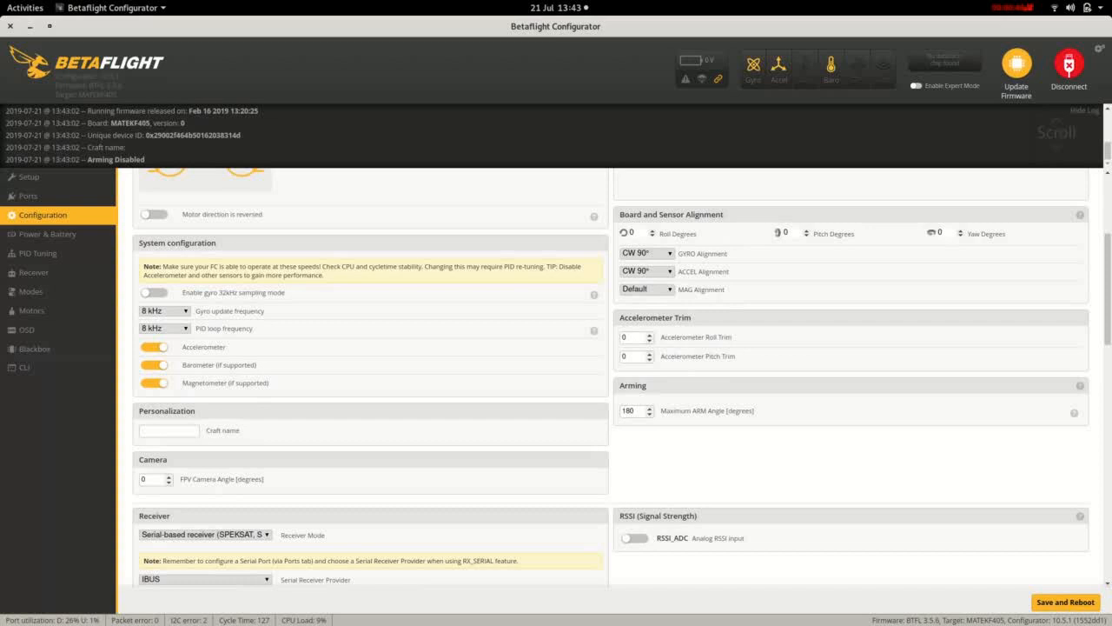
pyautogui.scroll(3)
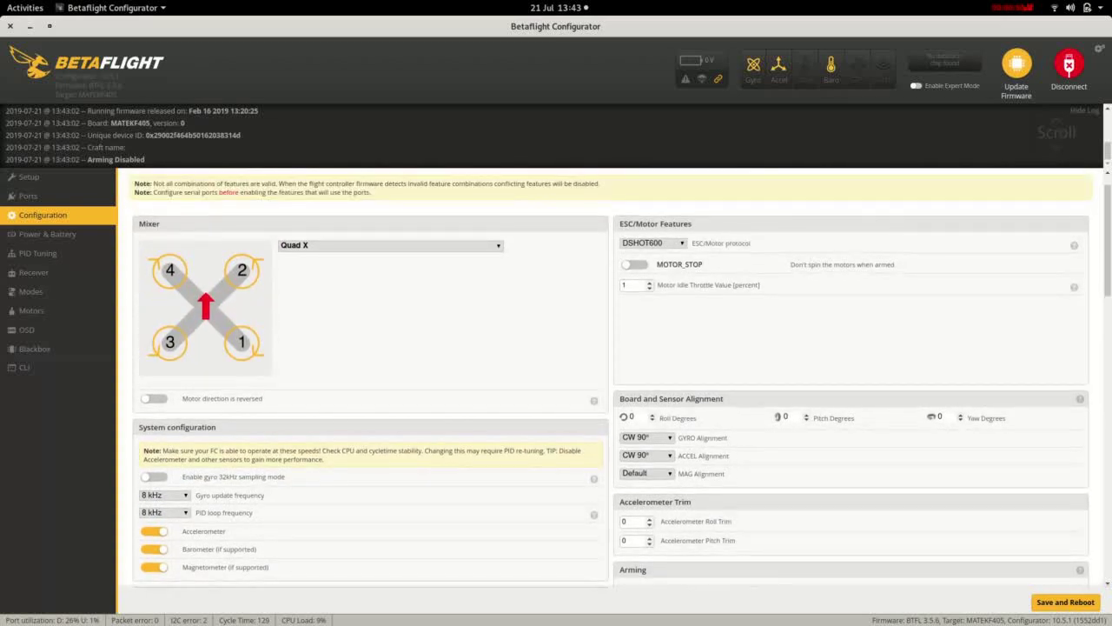
pyautogui.moveTo(28, 195)
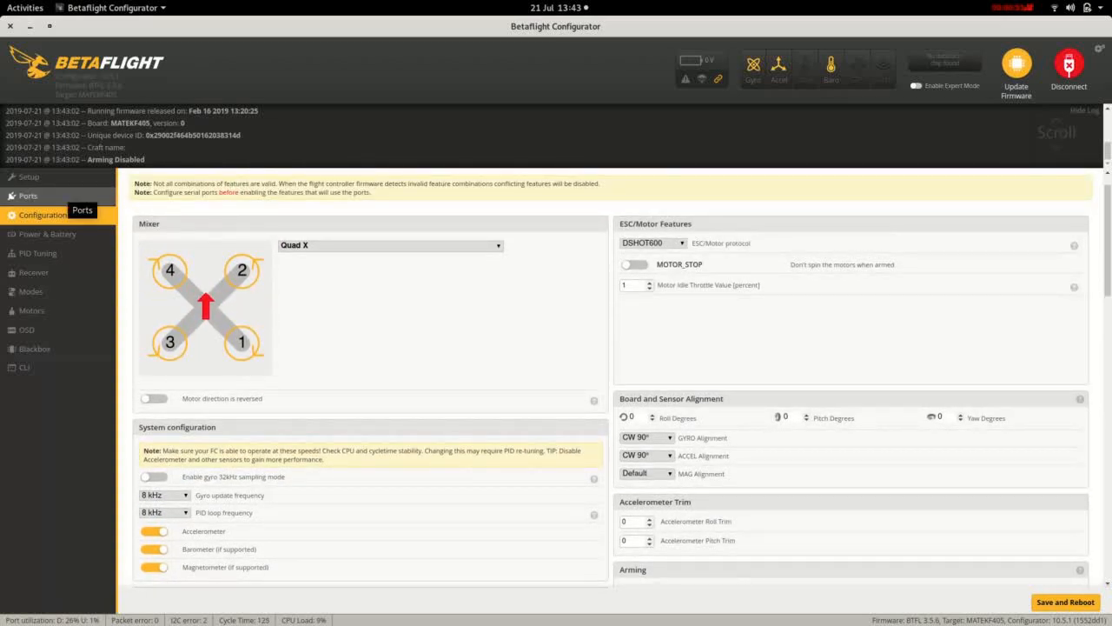
# Step: Switch to the Ports settings to configure the serial UARTs
pyautogui.click(28, 195)
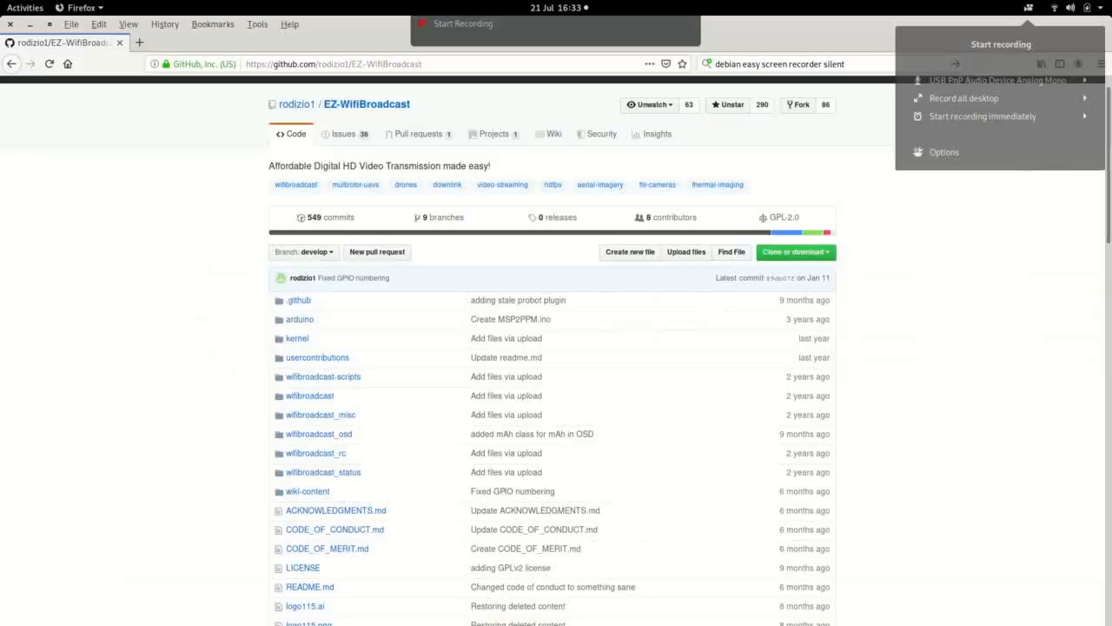
# Step: Dismiss the menu and scroll the EZ-WifiBroadcast README down through Downloads to the License section
pyautogui.click(982, 115)
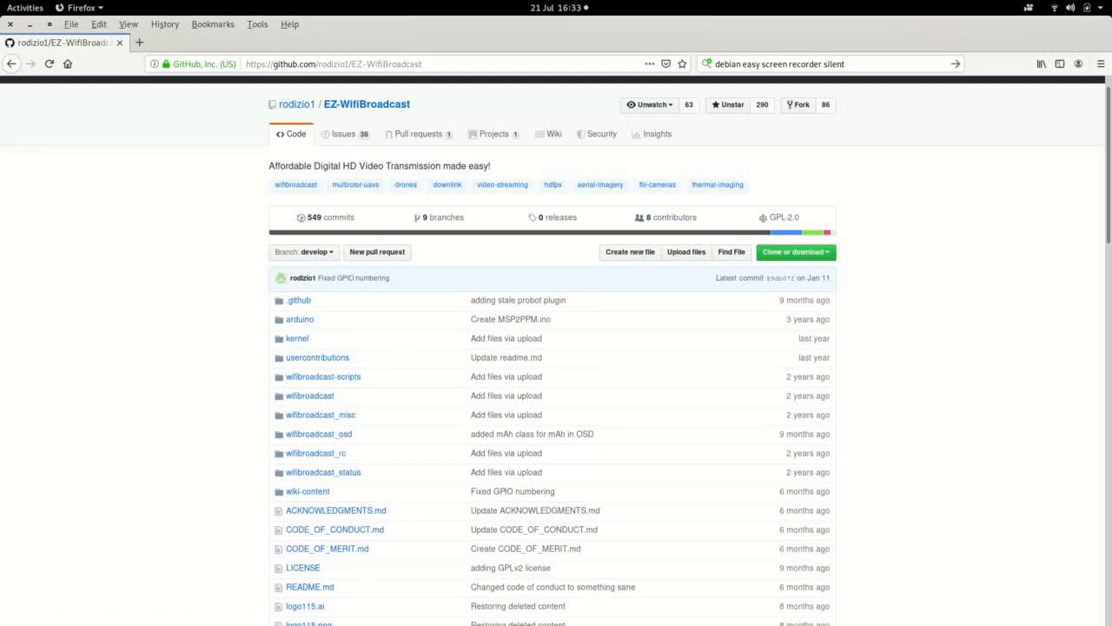
pyautogui.scroll(-3)
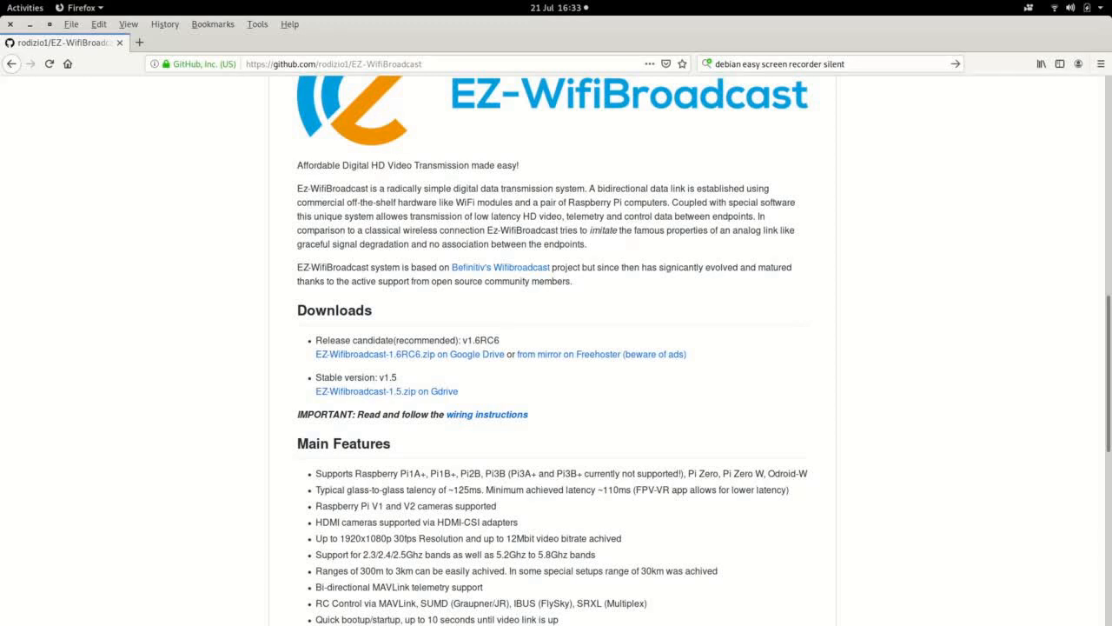
pyautogui.scroll(-3)
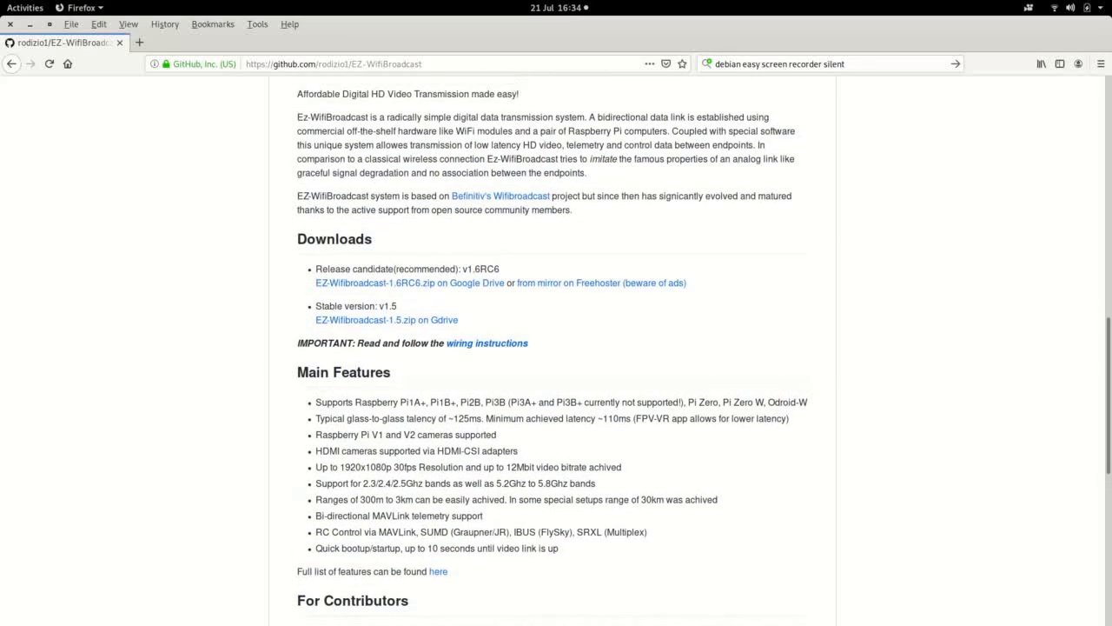
pyautogui.scroll(3)
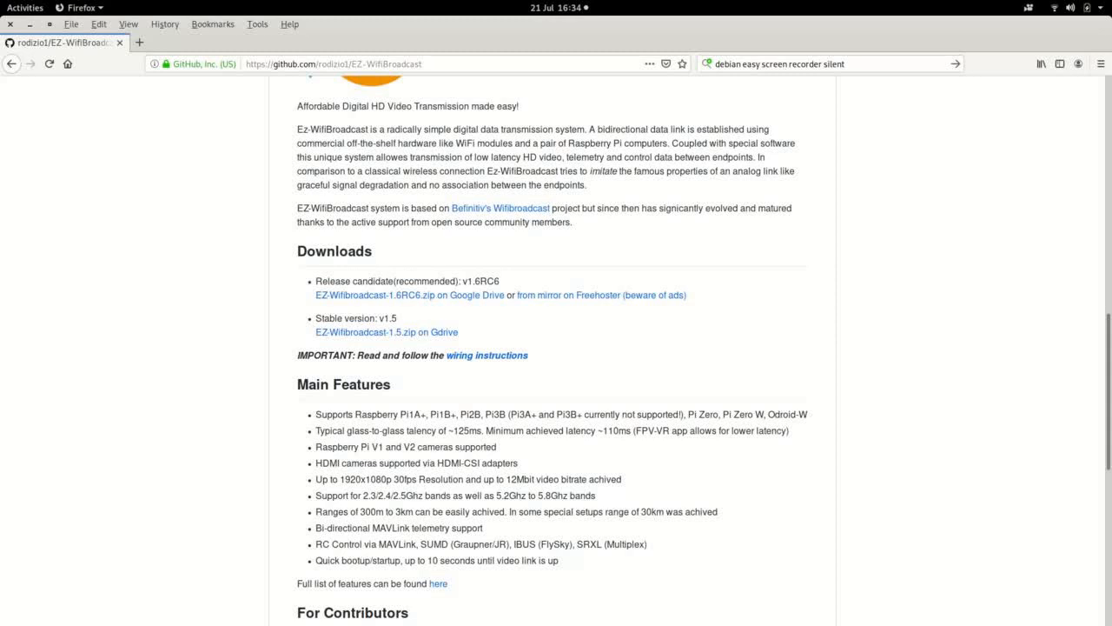
pyautogui.scroll(-3)
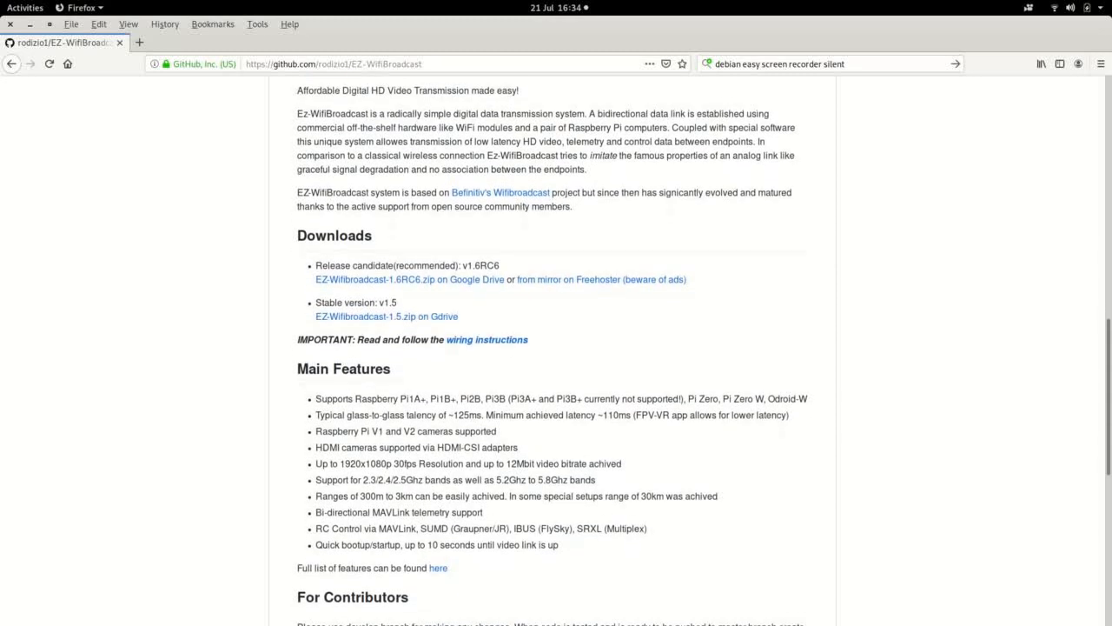
pyautogui.scroll(-3)
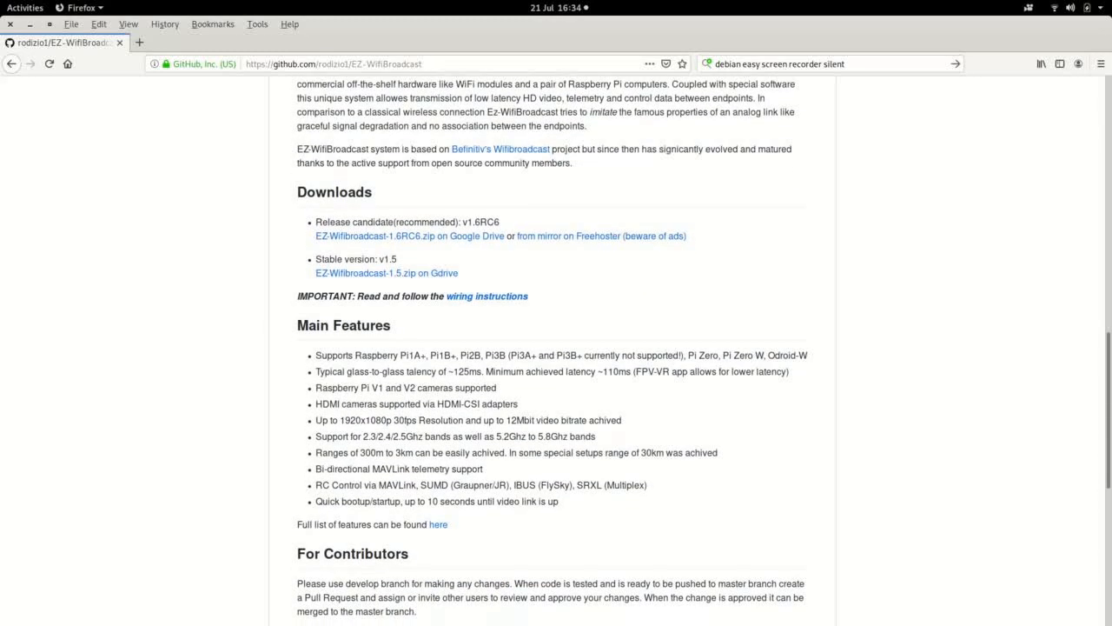
pyautogui.scroll(-3)
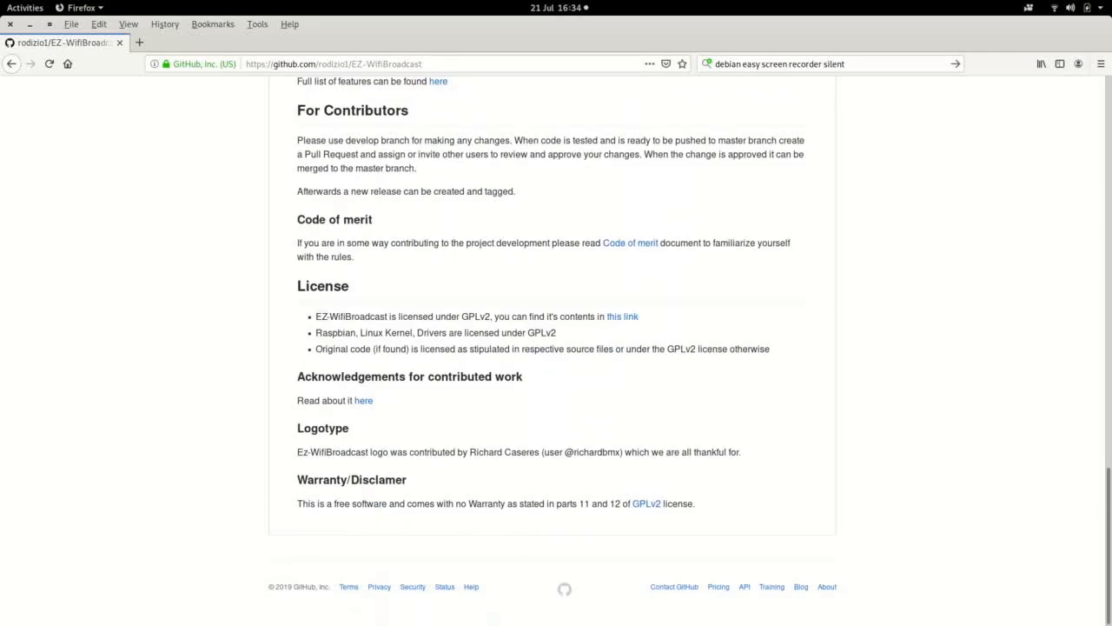